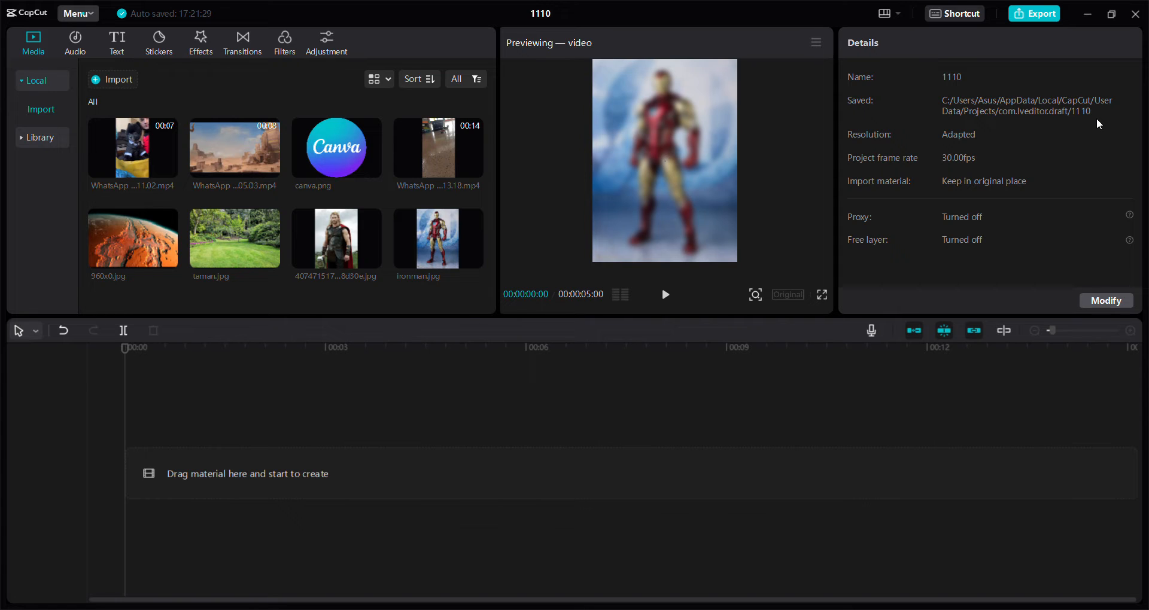
pyautogui.moveTo(485, 245)
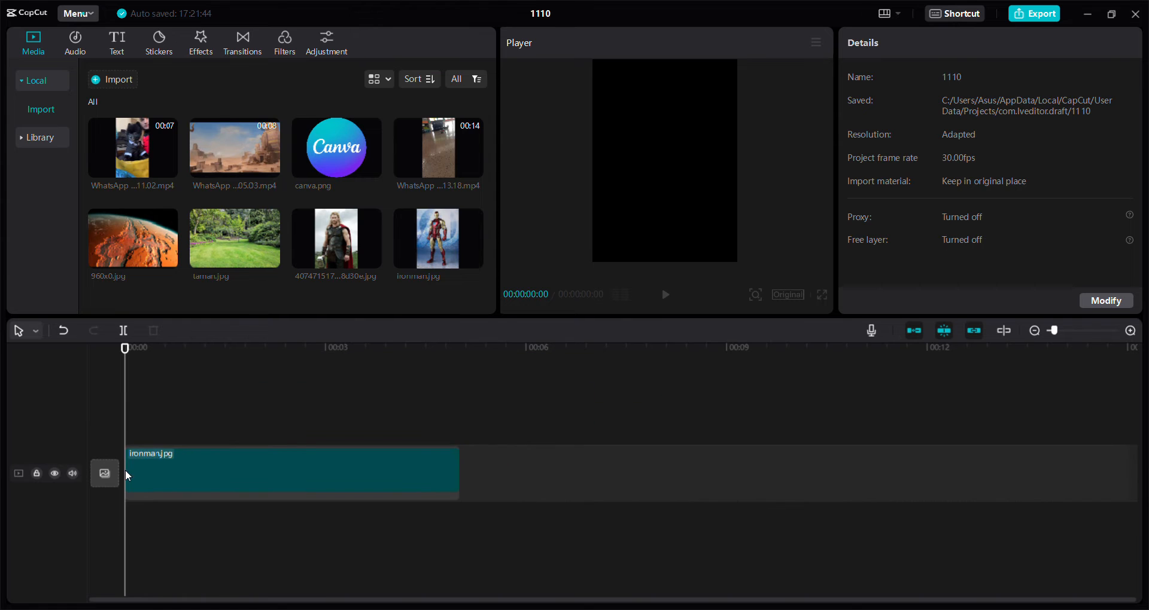
# Step: Give the Iron Man clip a Blur background fill at the second, stronger blur level
pyautogui.click(286, 472)
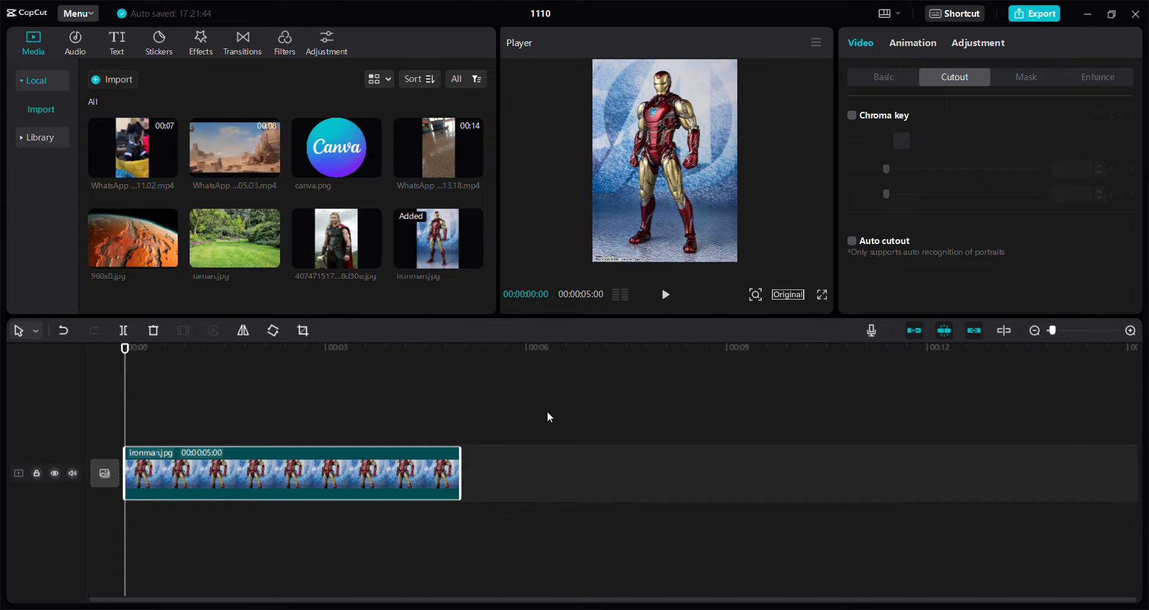
pyautogui.click(883, 76)
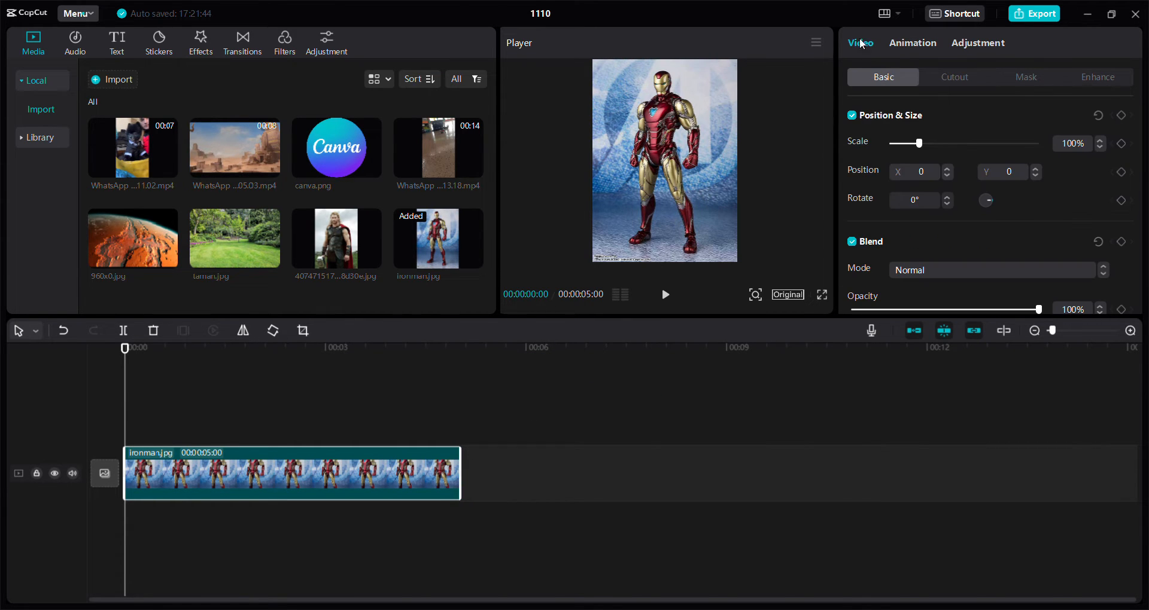
pyautogui.scroll(-3)
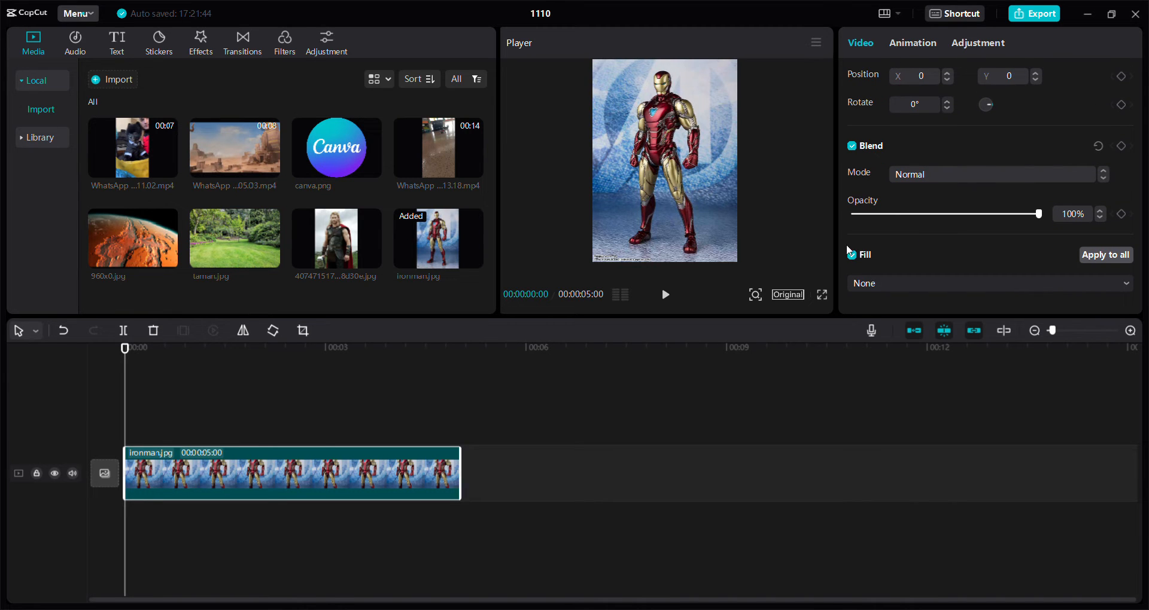
pyautogui.click(988, 284)
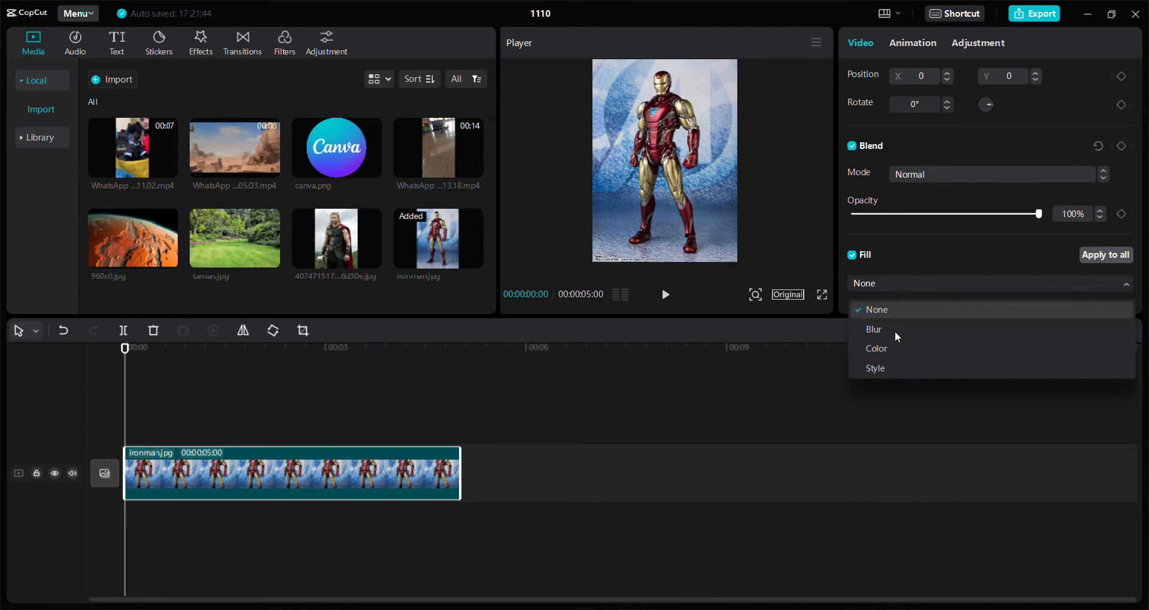
pyautogui.click(873, 329)
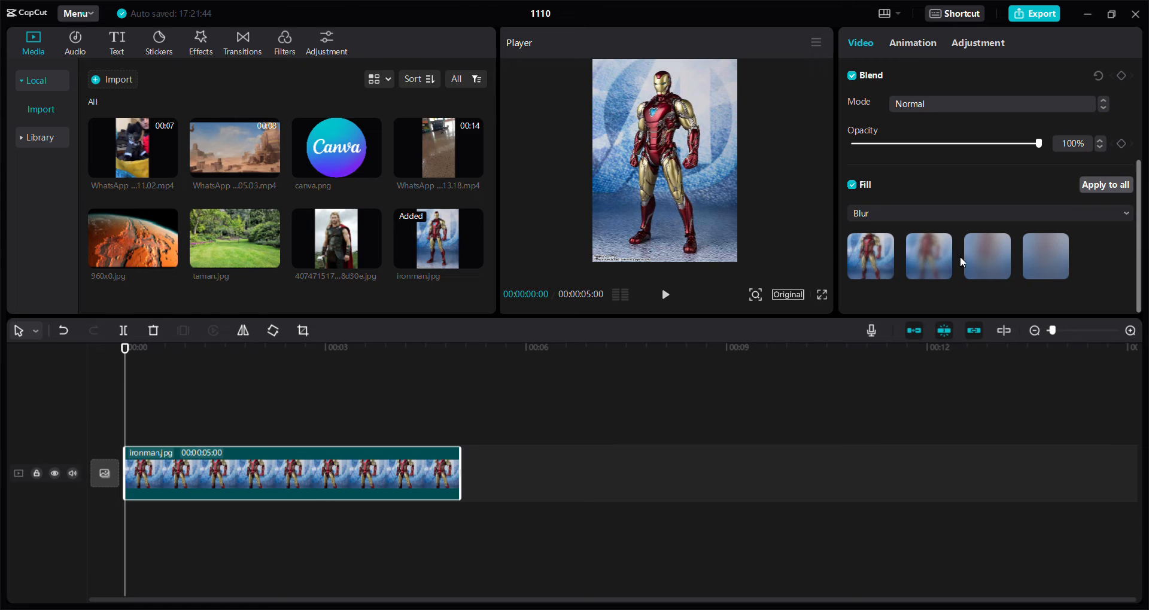
pyautogui.click(927, 255)
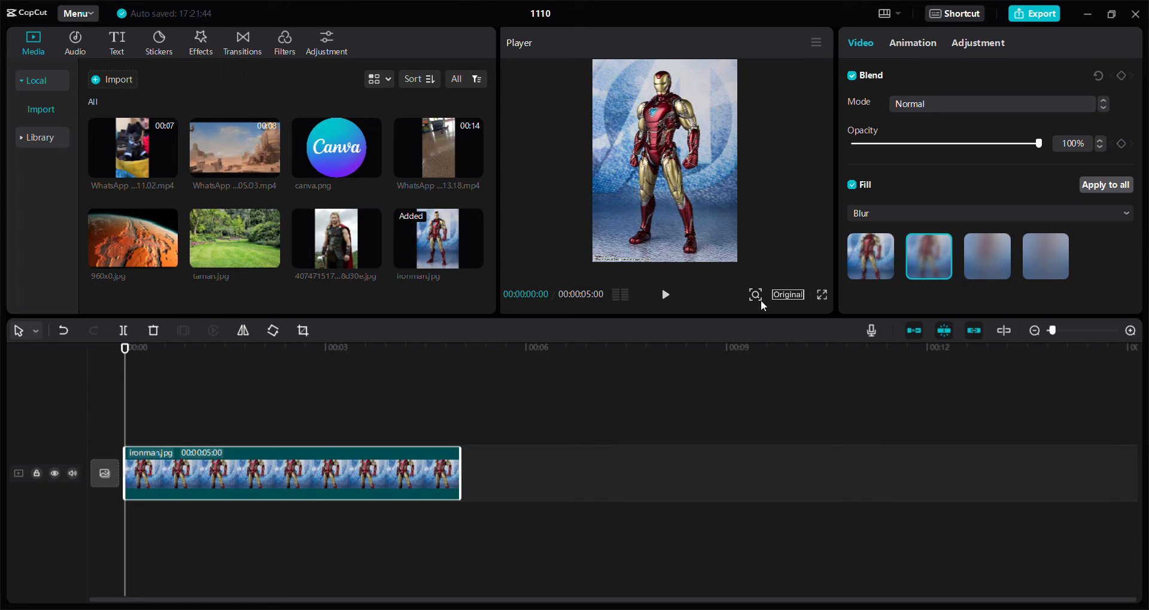
pyautogui.scroll(3)
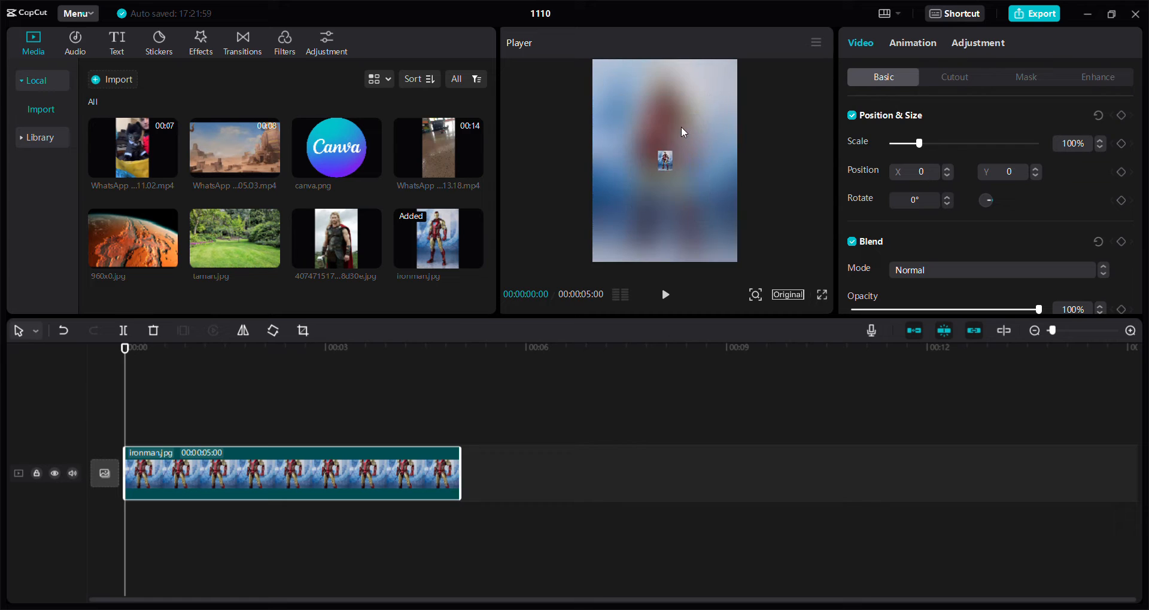
# Step: Deselect the clip by clicking empty timeline space to show project details
pyautogui.click(656, 469)
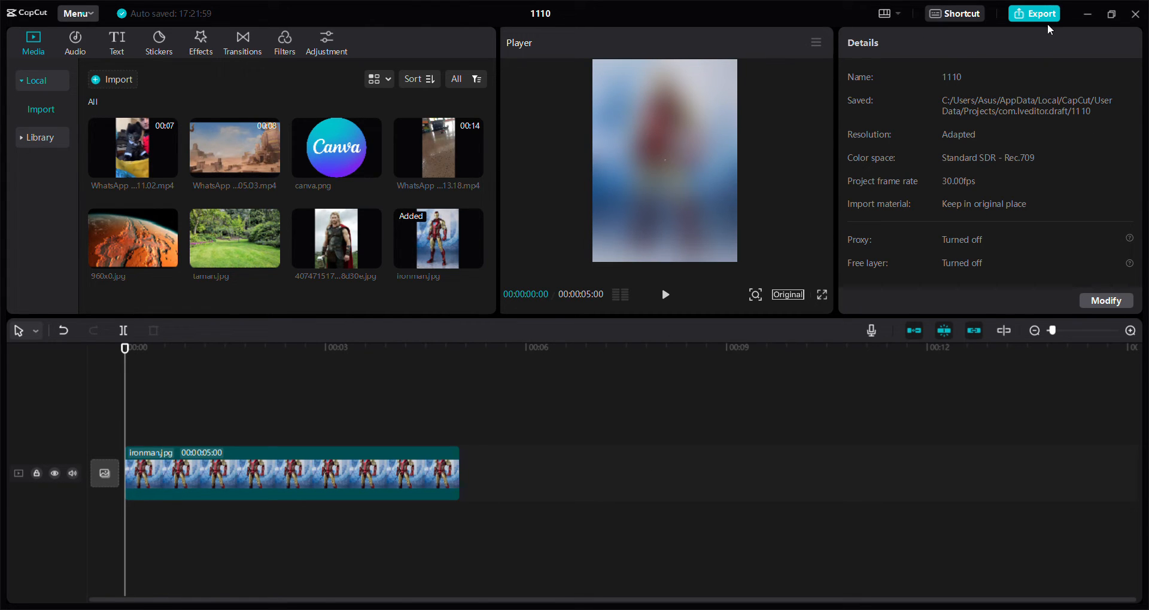
pyautogui.moveTo(410, 17)
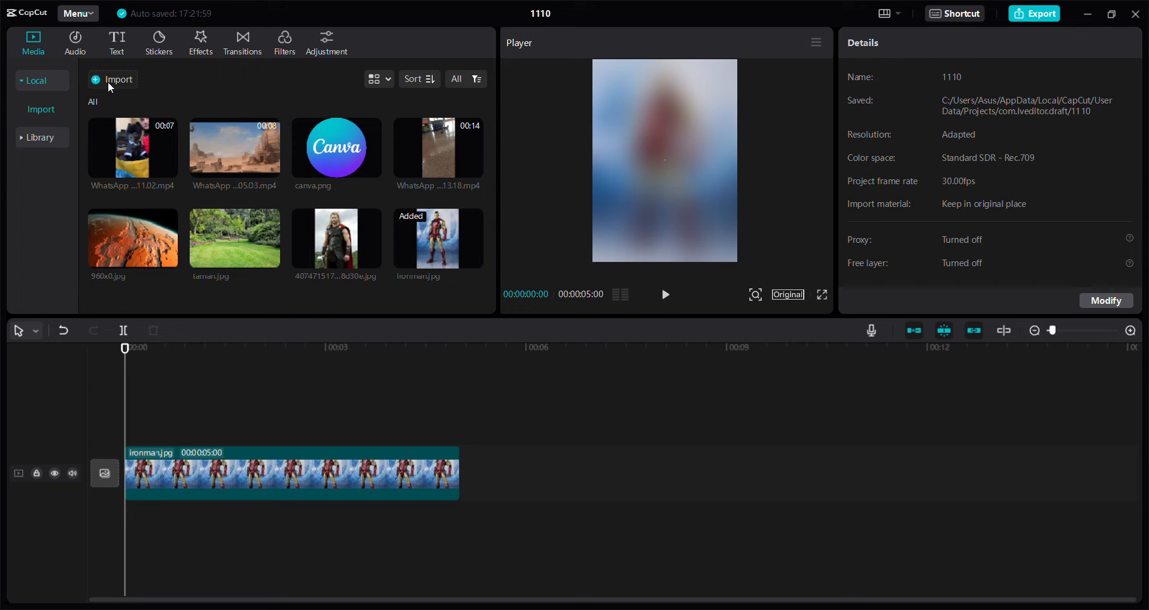
pyautogui.moveTo(447, 342)
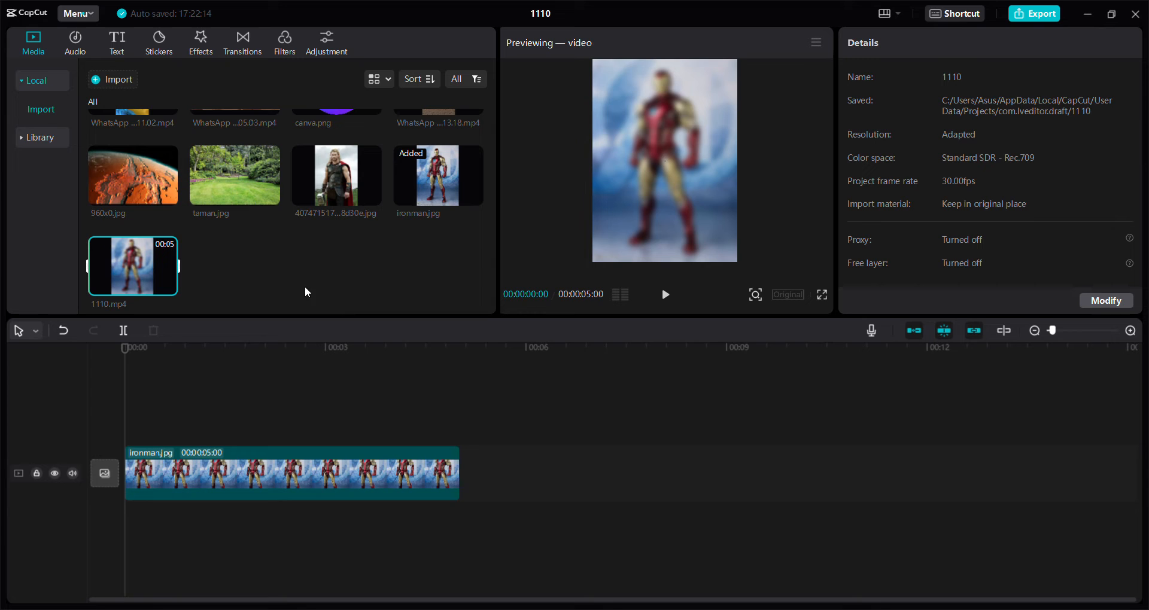
pyautogui.moveTo(391, 246)
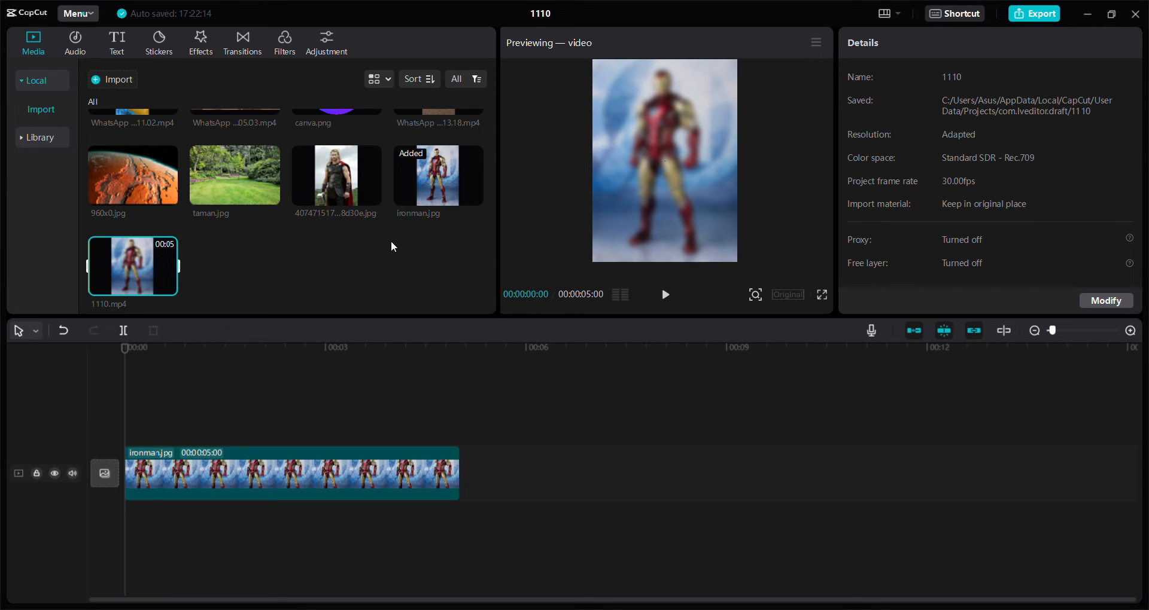
pyautogui.moveTo(271, 450)
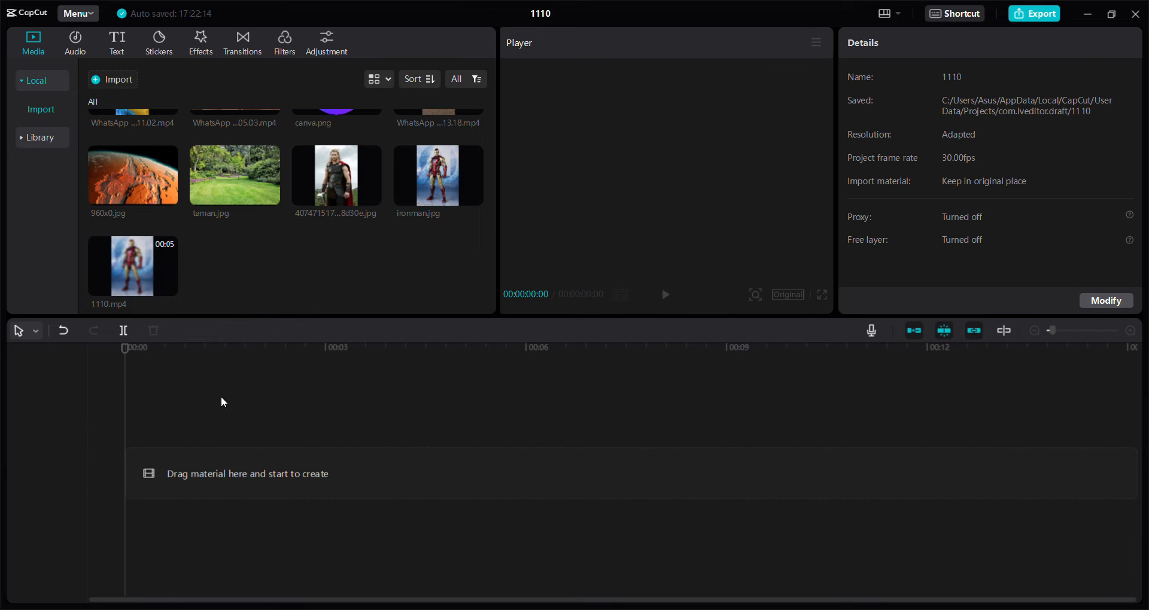
pyautogui.moveTo(190, 345)
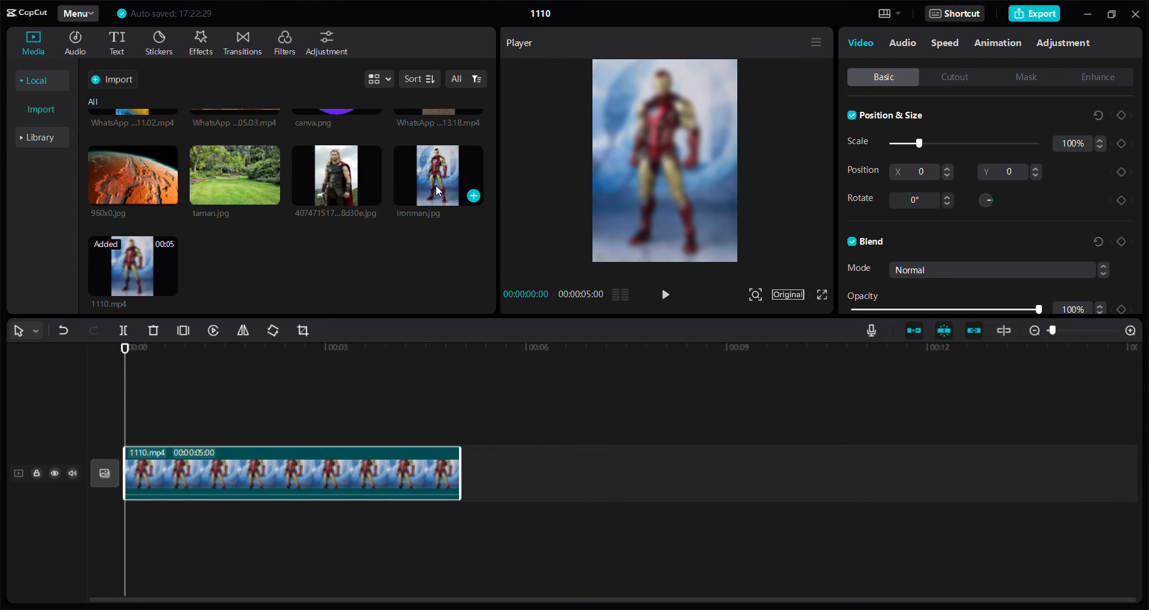
# Step: Place ironman.jpg on a track above the blurred 1110.mp4 video
pyautogui.click(399, 376)
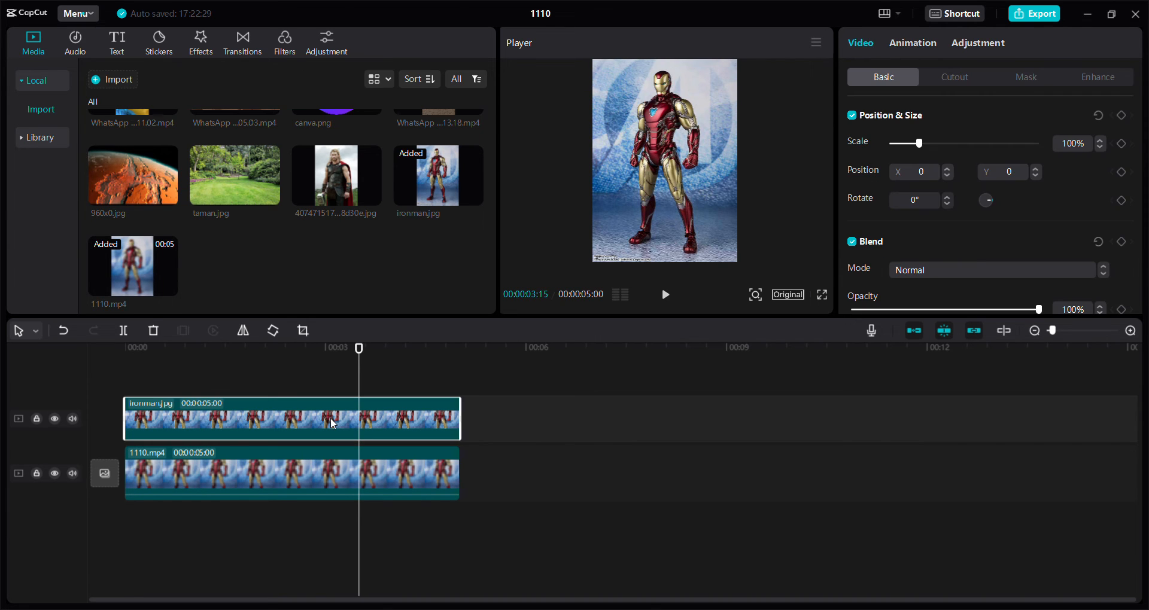
# Step: Enable Auto cutout on the Iron Man photo in the Cutout tab
pyautogui.click(954, 77)
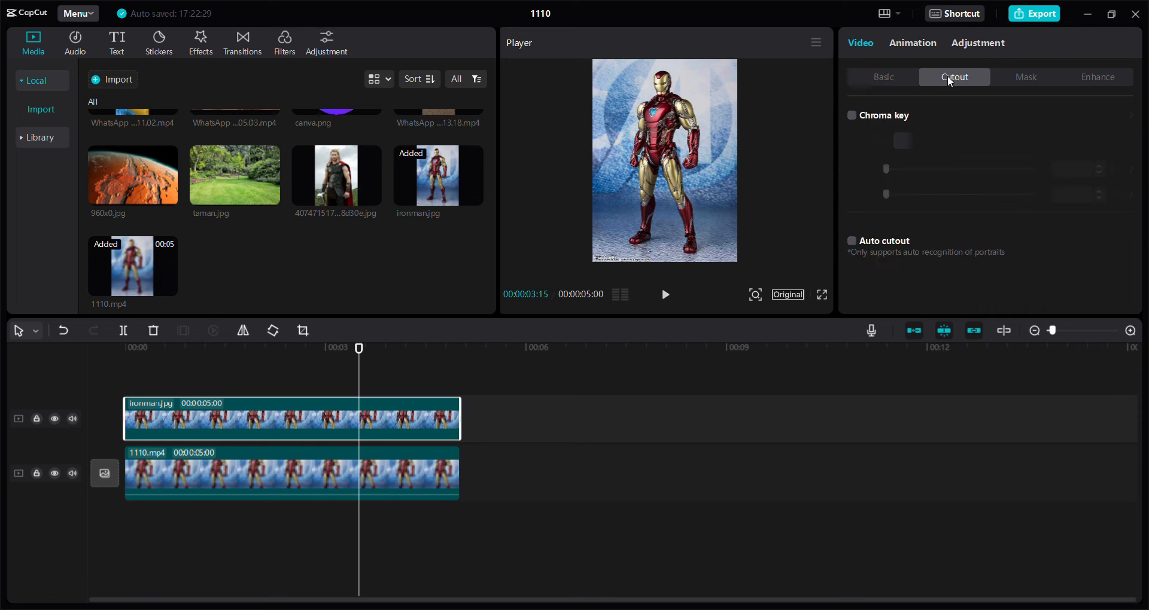
pyautogui.click(851, 241)
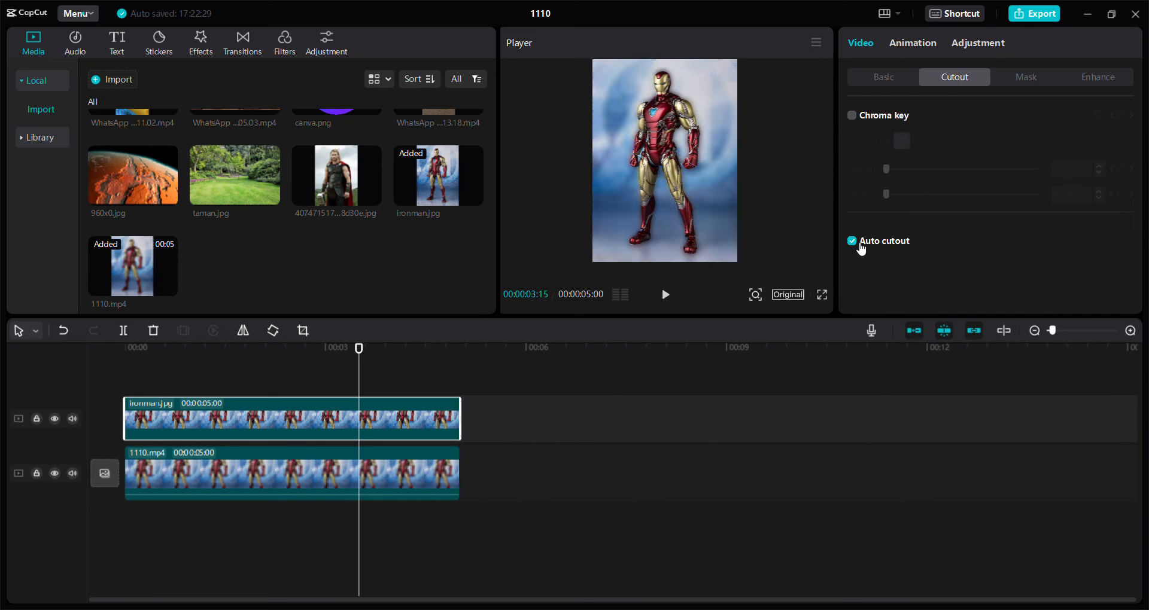
pyautogui.moveTo(399, 389)
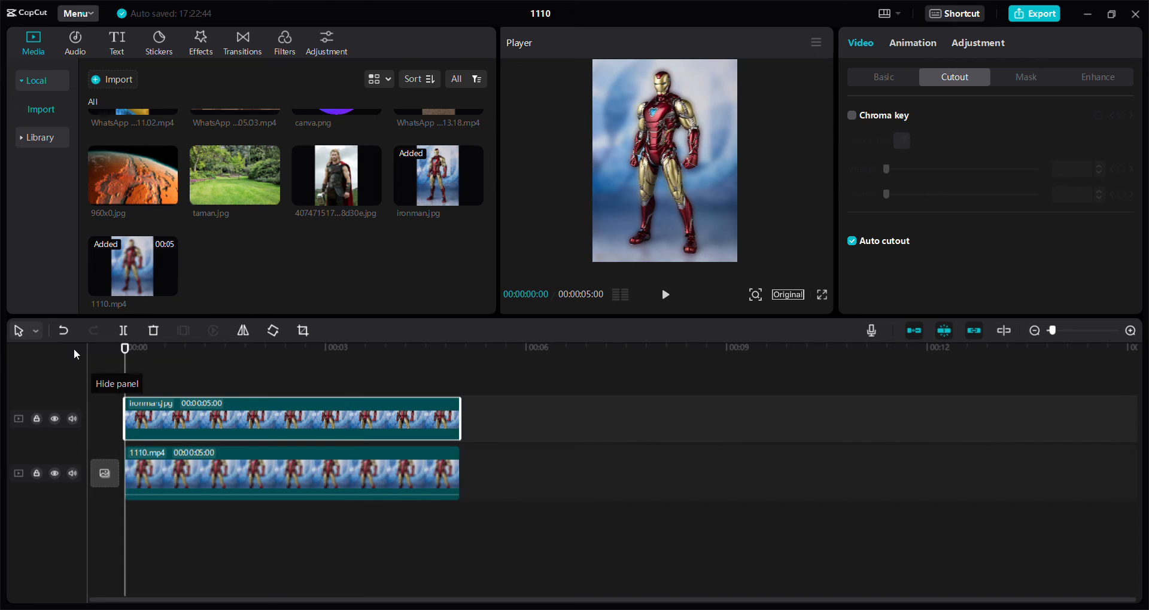
pyautogui.click(851, 241)
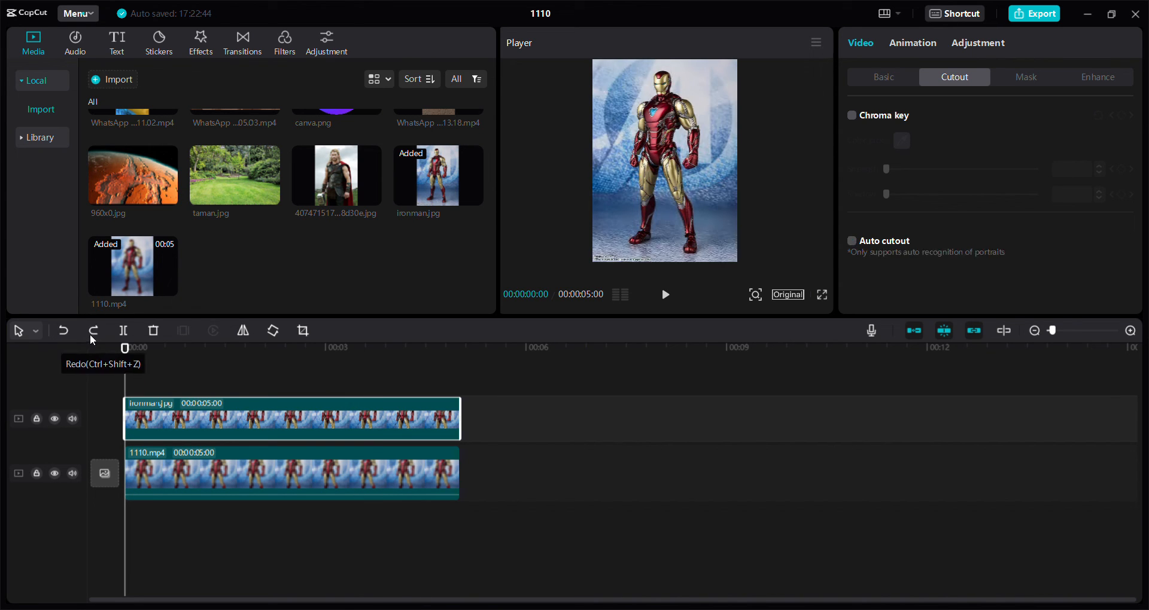
pyautogui.click(851, 241)
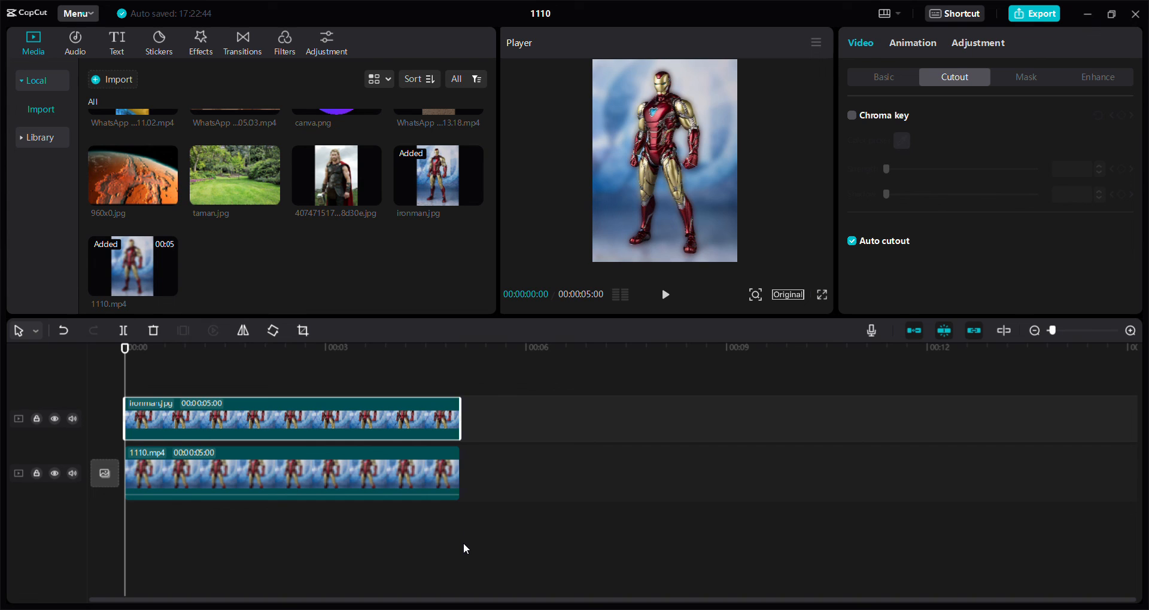
pyautogui.moveTo(633, 434)
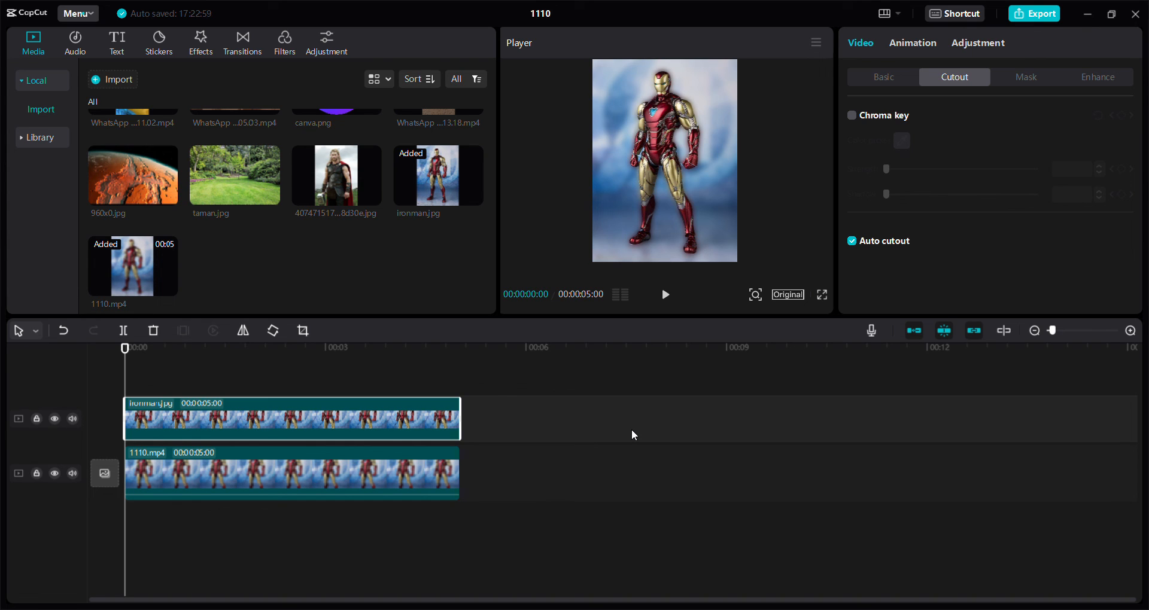
pyautogui.moveTo(1068, 94)
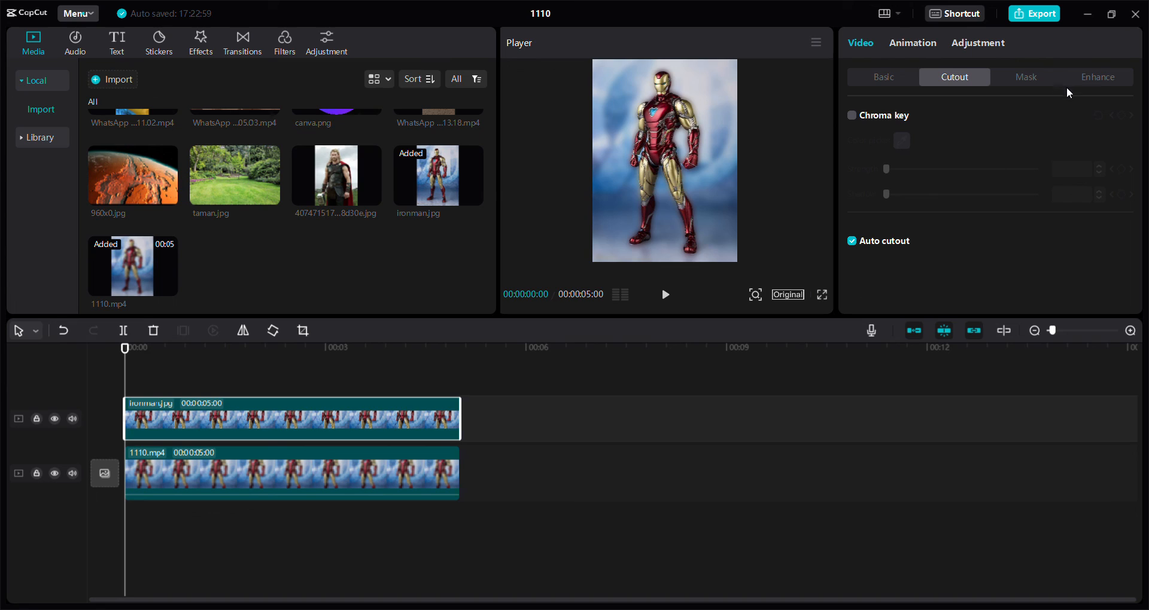